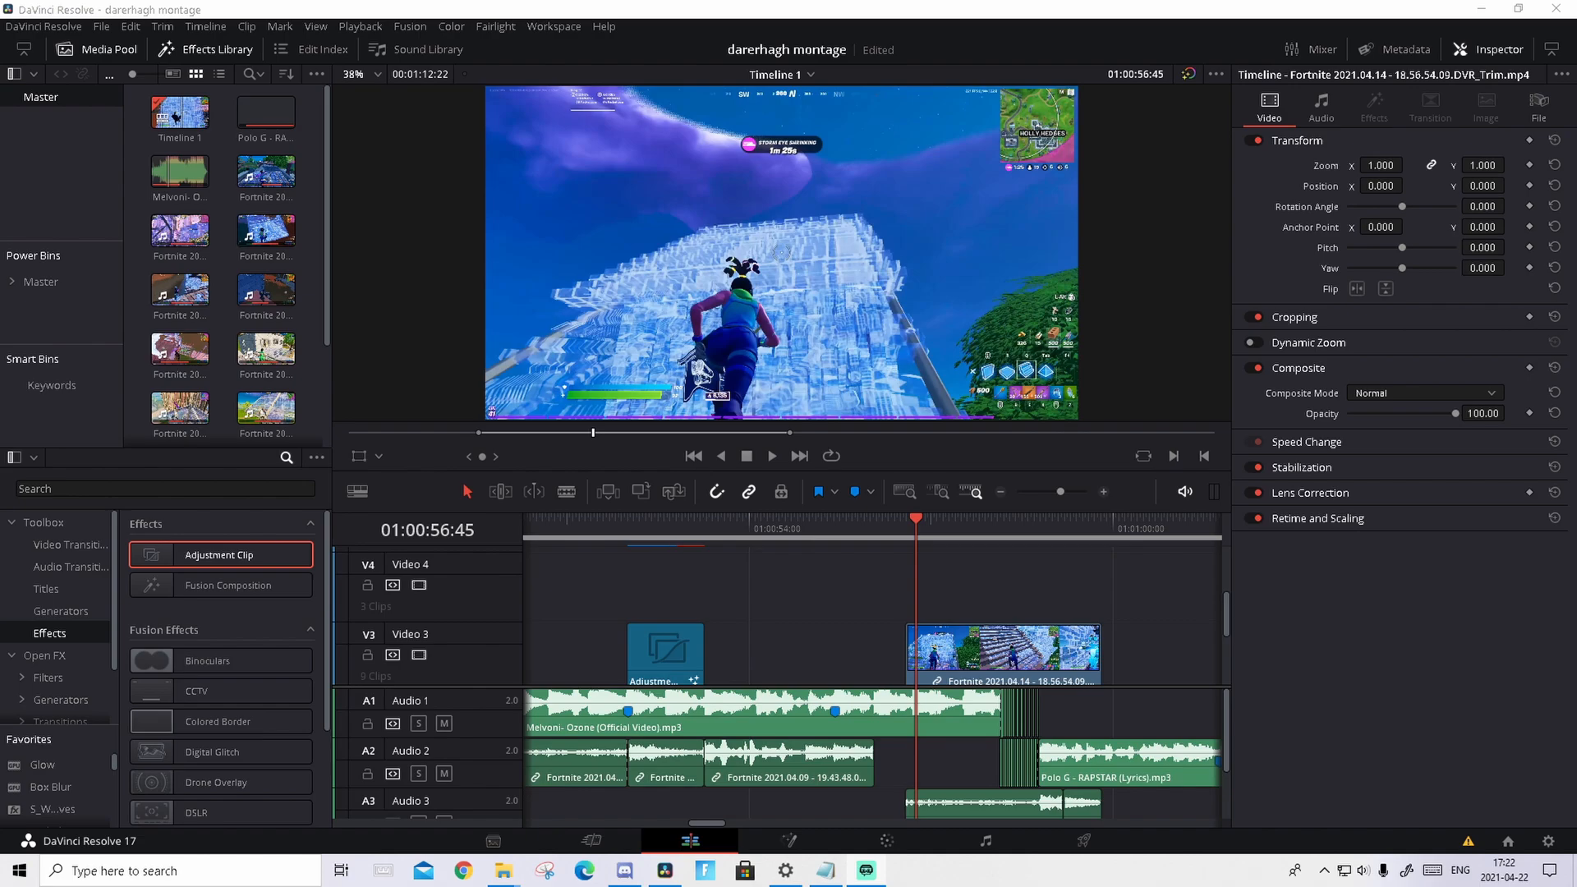
{"action": "mouse_move", "coordinate": [1024, 552]}
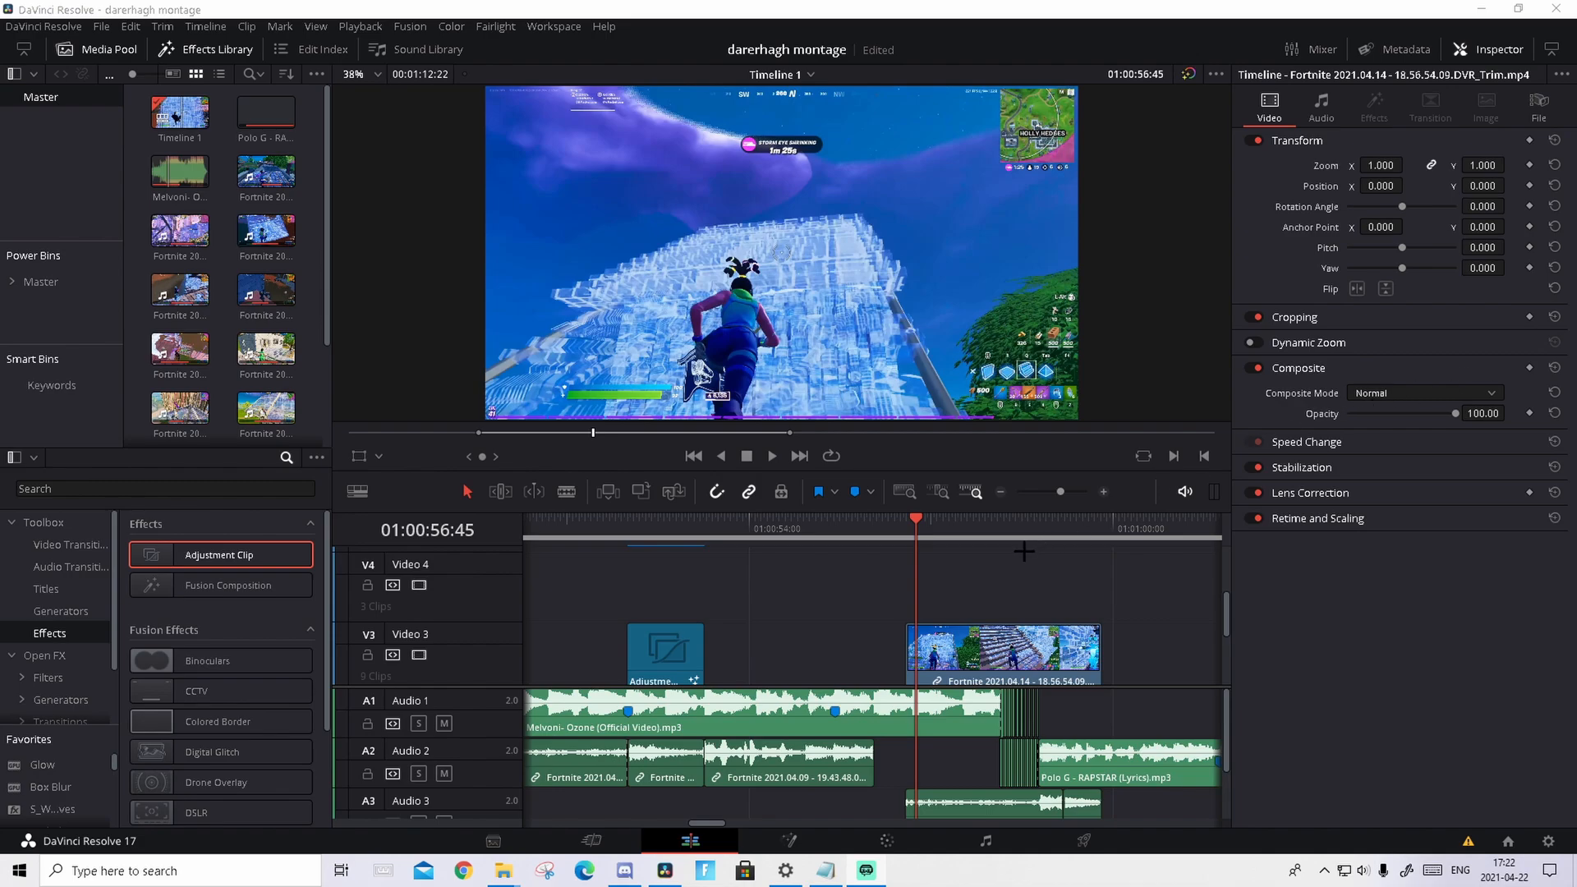
{"action": "mouse_move", "coordinate": [847, 588]}
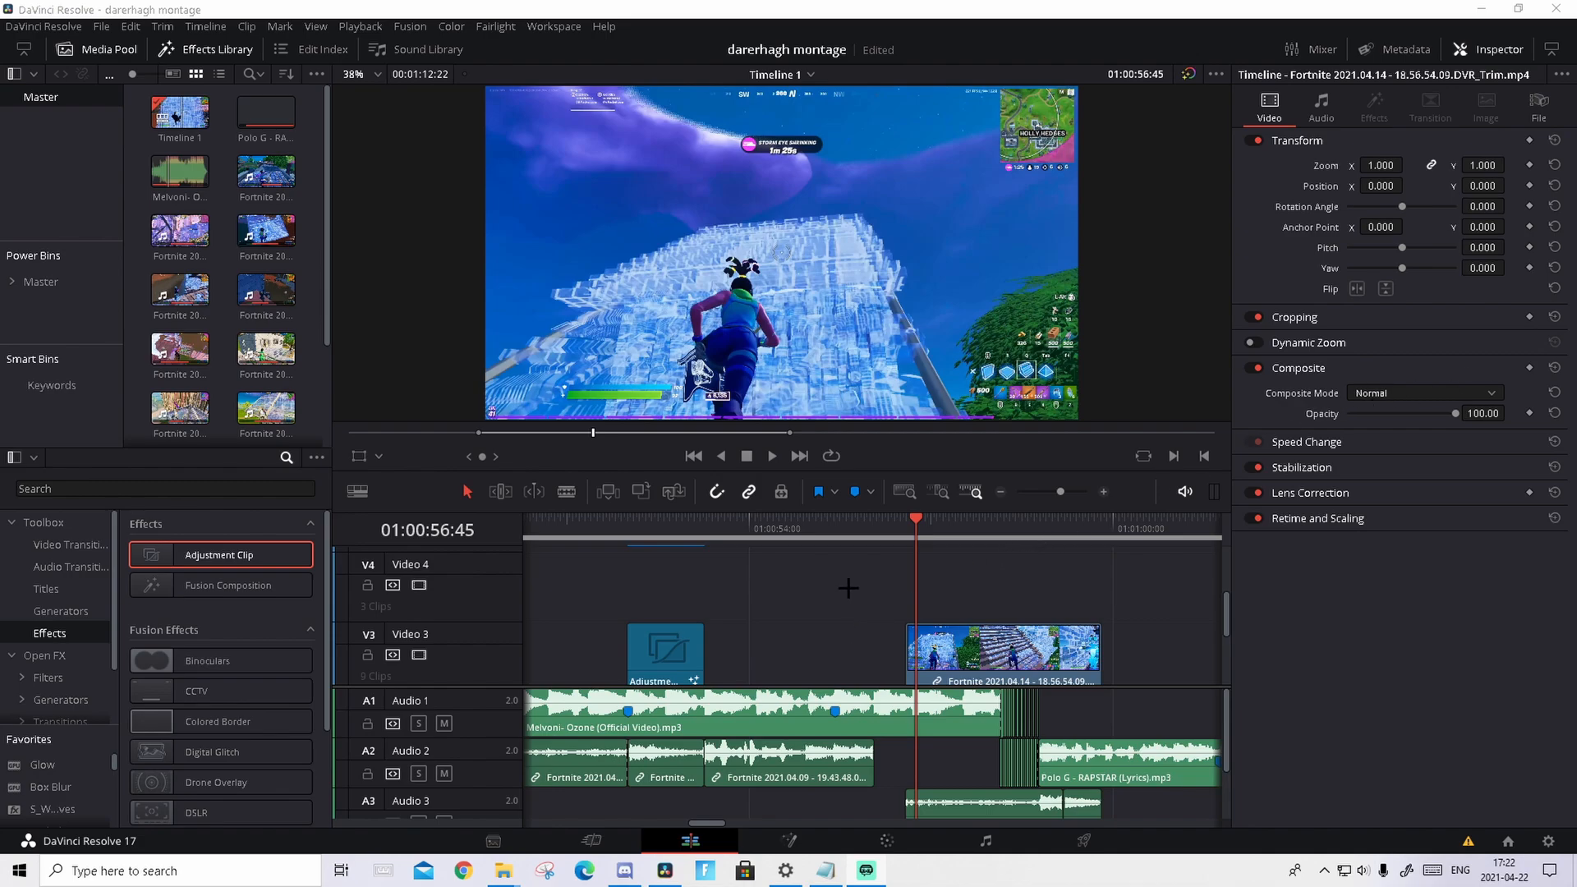
{"action": "mouse_move", "coordinate": [905, 568]}
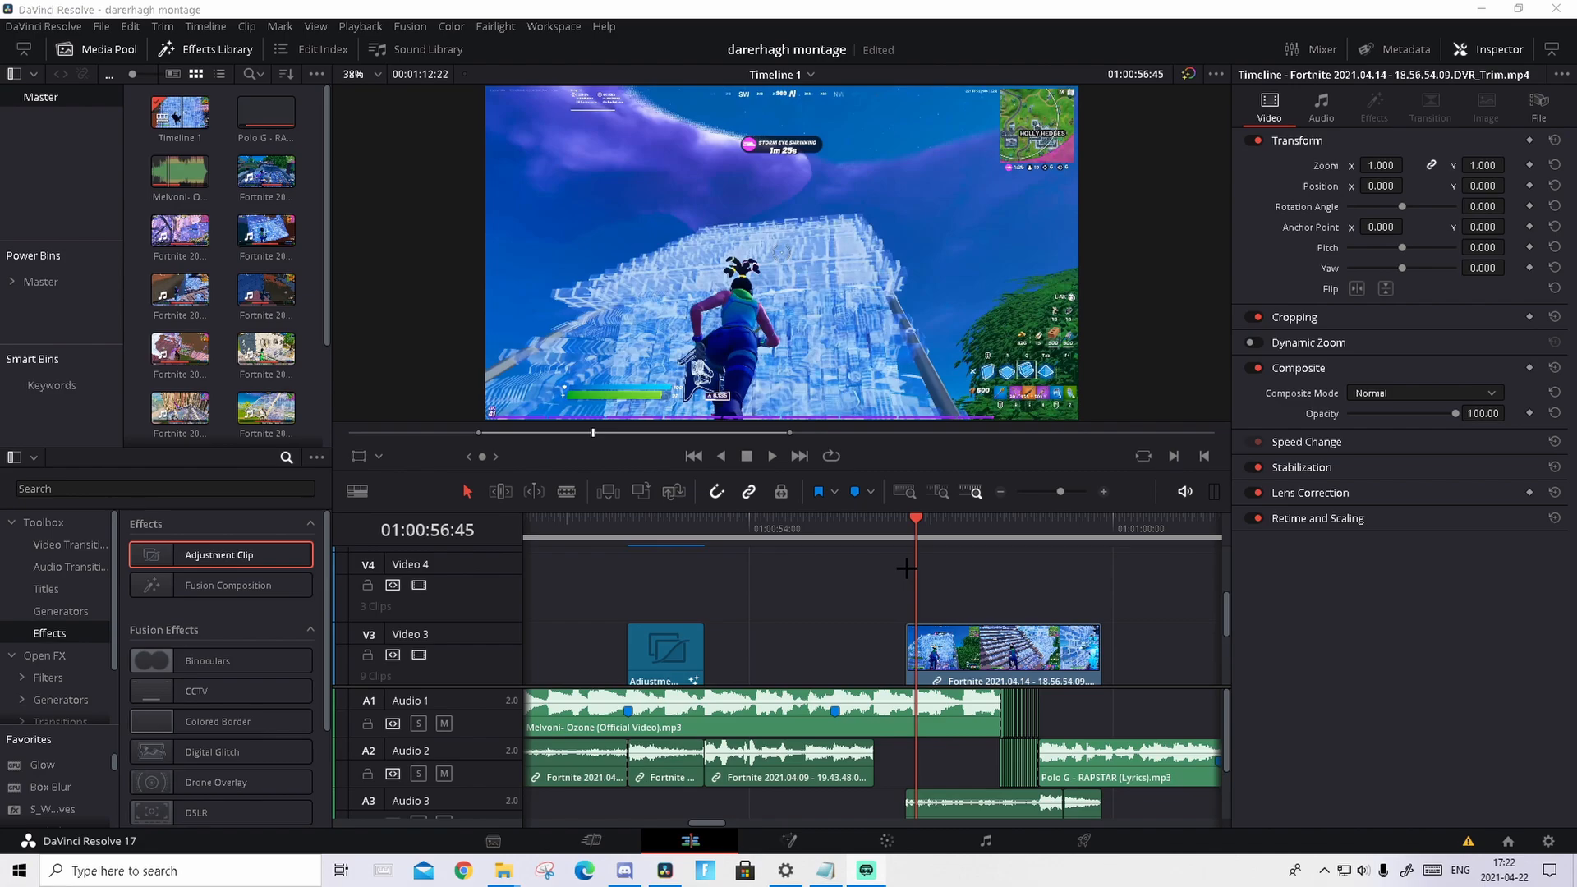
Place the adjustment clip on V4 and align its start with the beat marker.
{"action": "left_click", "coordinate": [905, 714]}
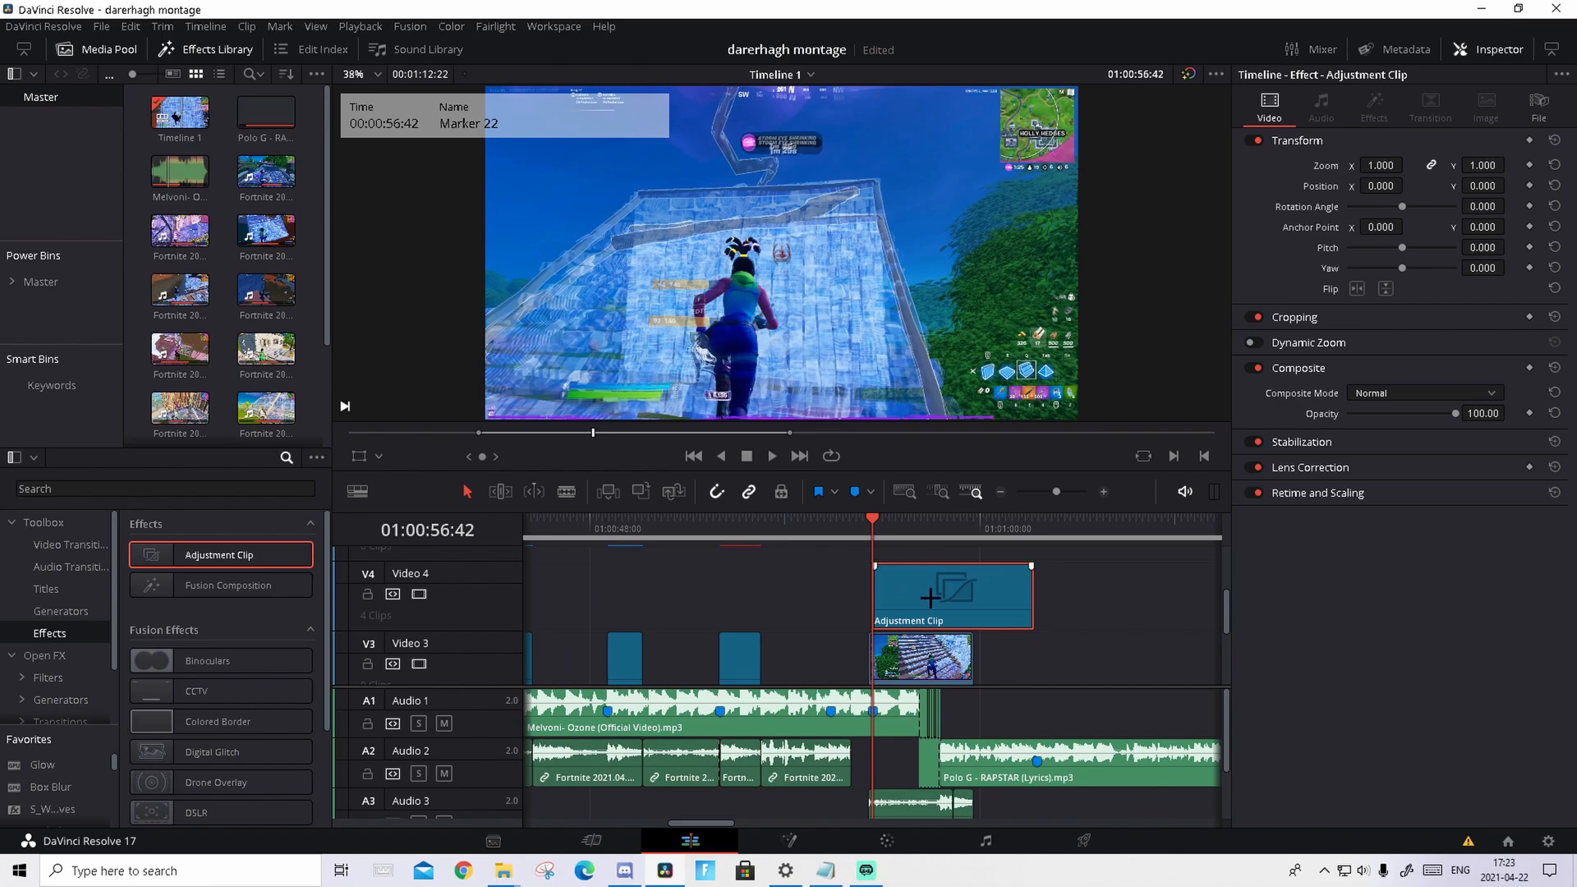
{"action": "left_click_drag", "start_coordinate": [951, 593], "coordinate": [1021, 593]}
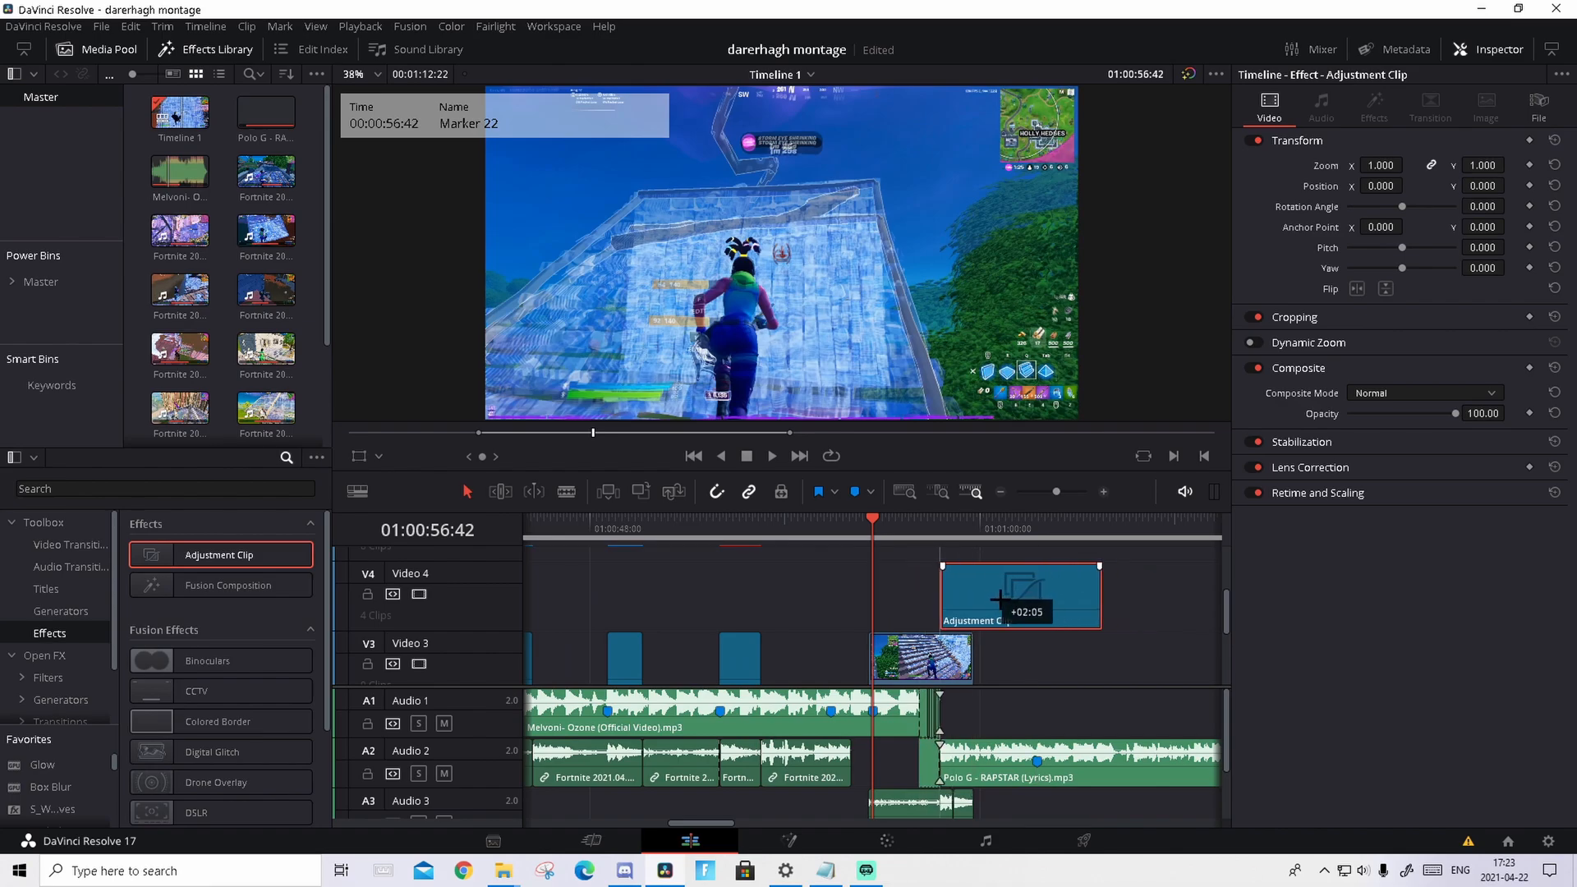
{"action": "left_click_drag", "start_coordinate": [1018, 593], "coordinate": [950, 593]}
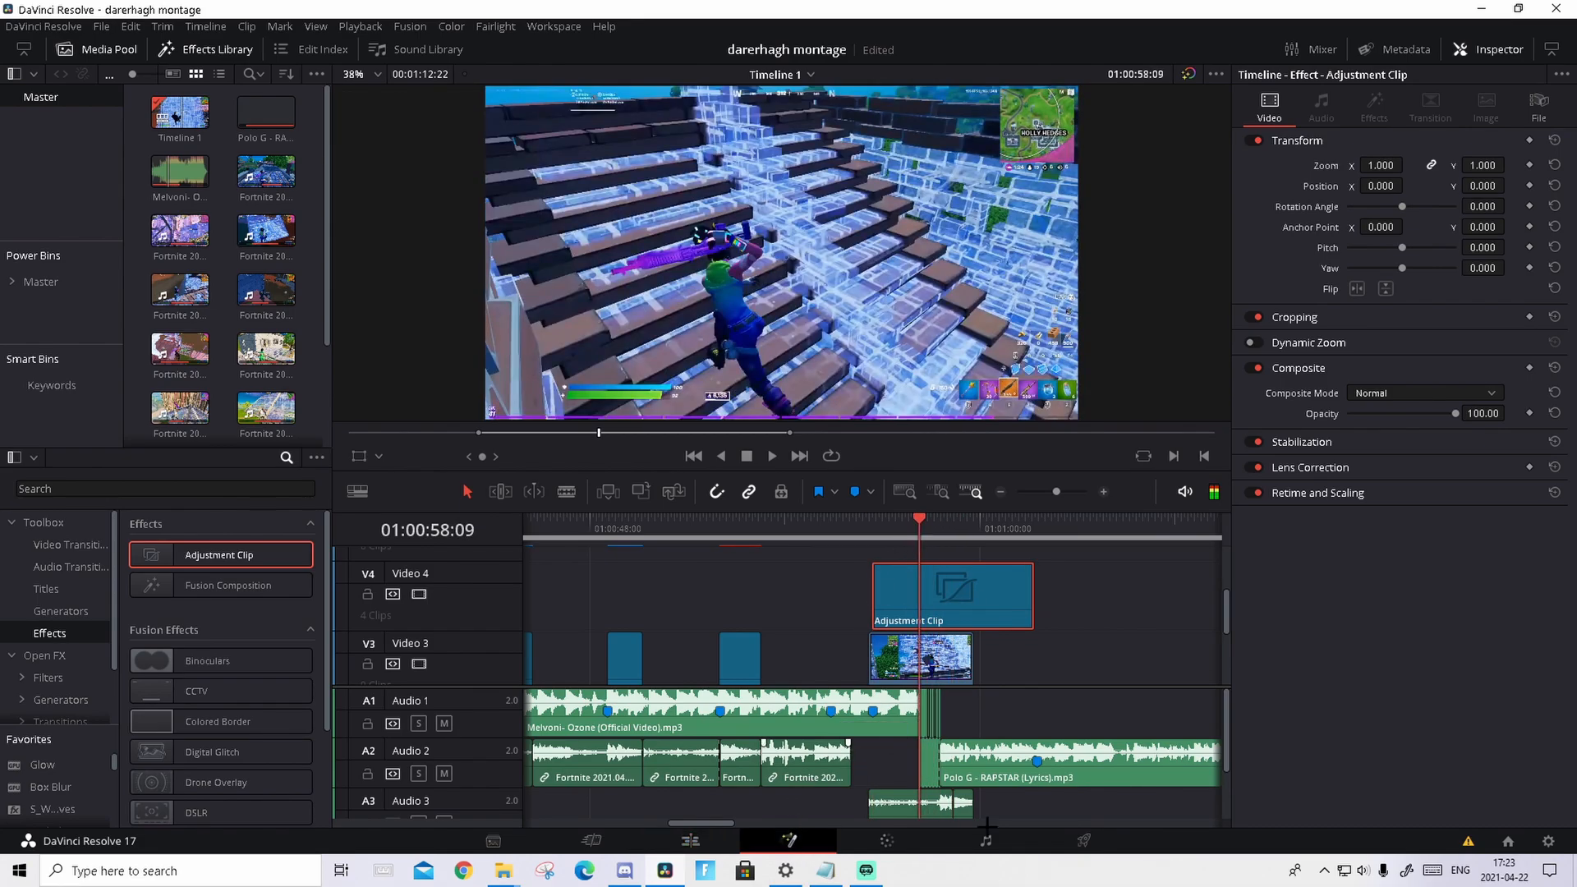
Add the shake, flicker and duotone preset nodes in Fusion, then play back the shaking footage.
{"action": "left_click", "coordinate": [787, 841]}
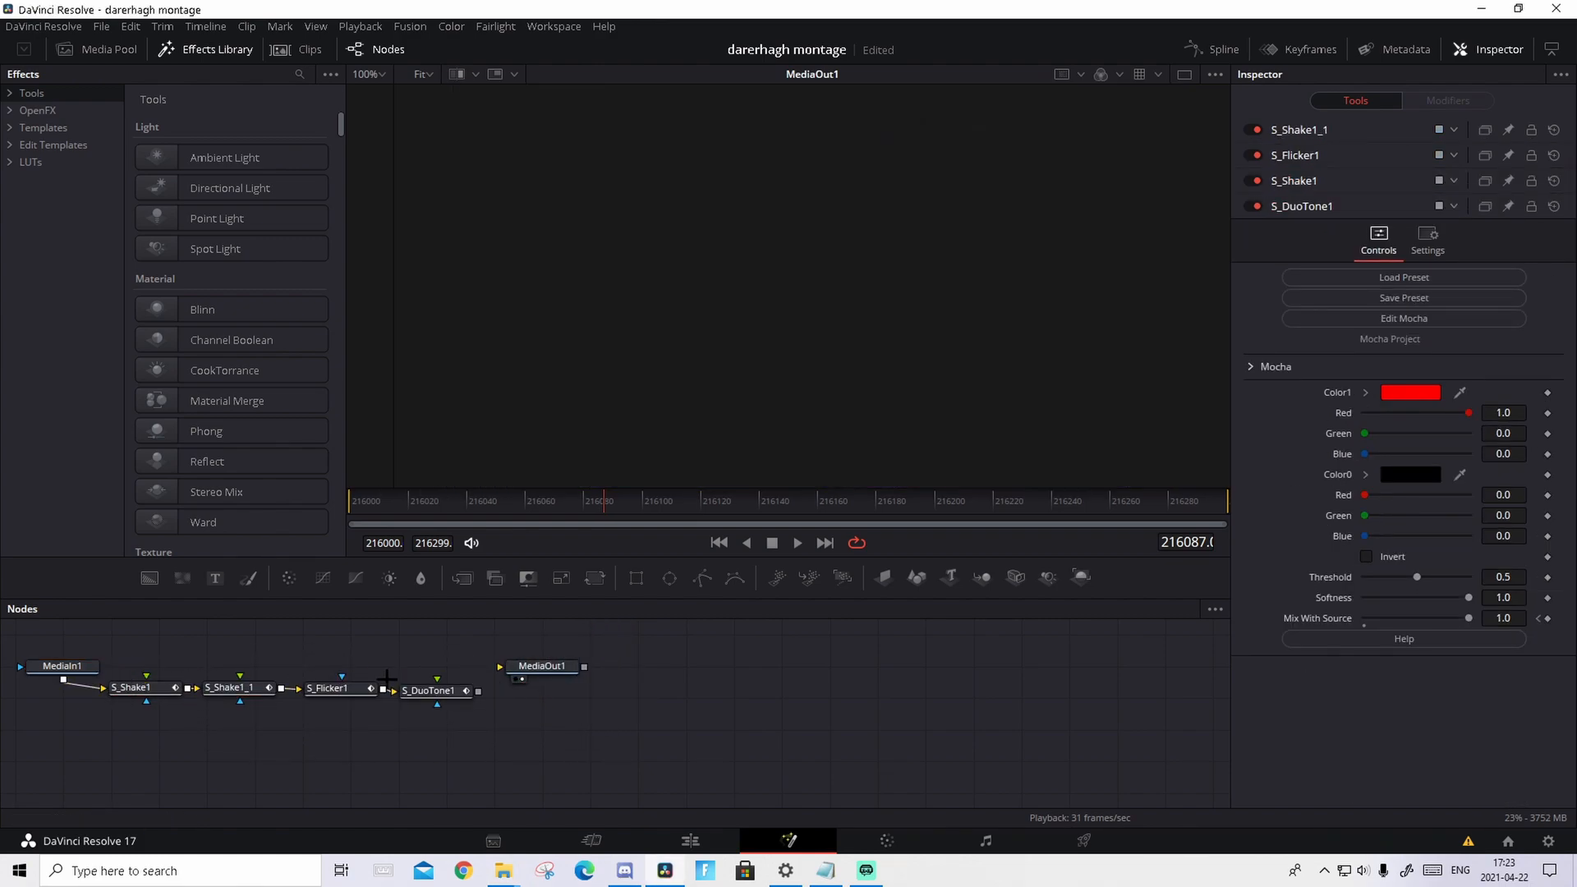
{"action": "left_click", "coordinate": [433, 690]}
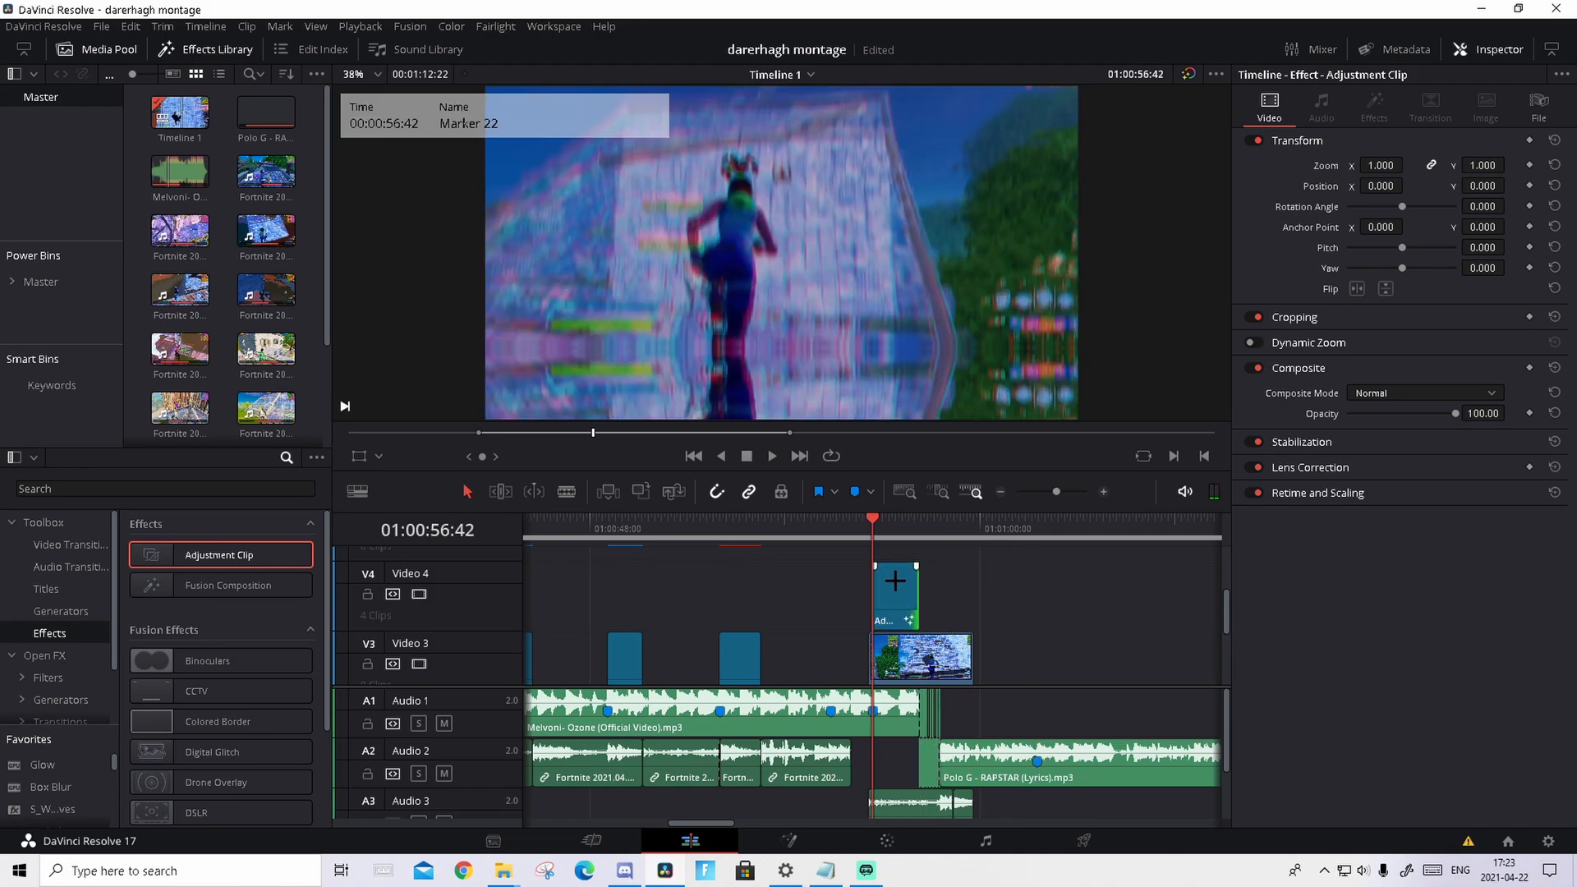
{"action": "left_click", "coordinate": [771, 456]}
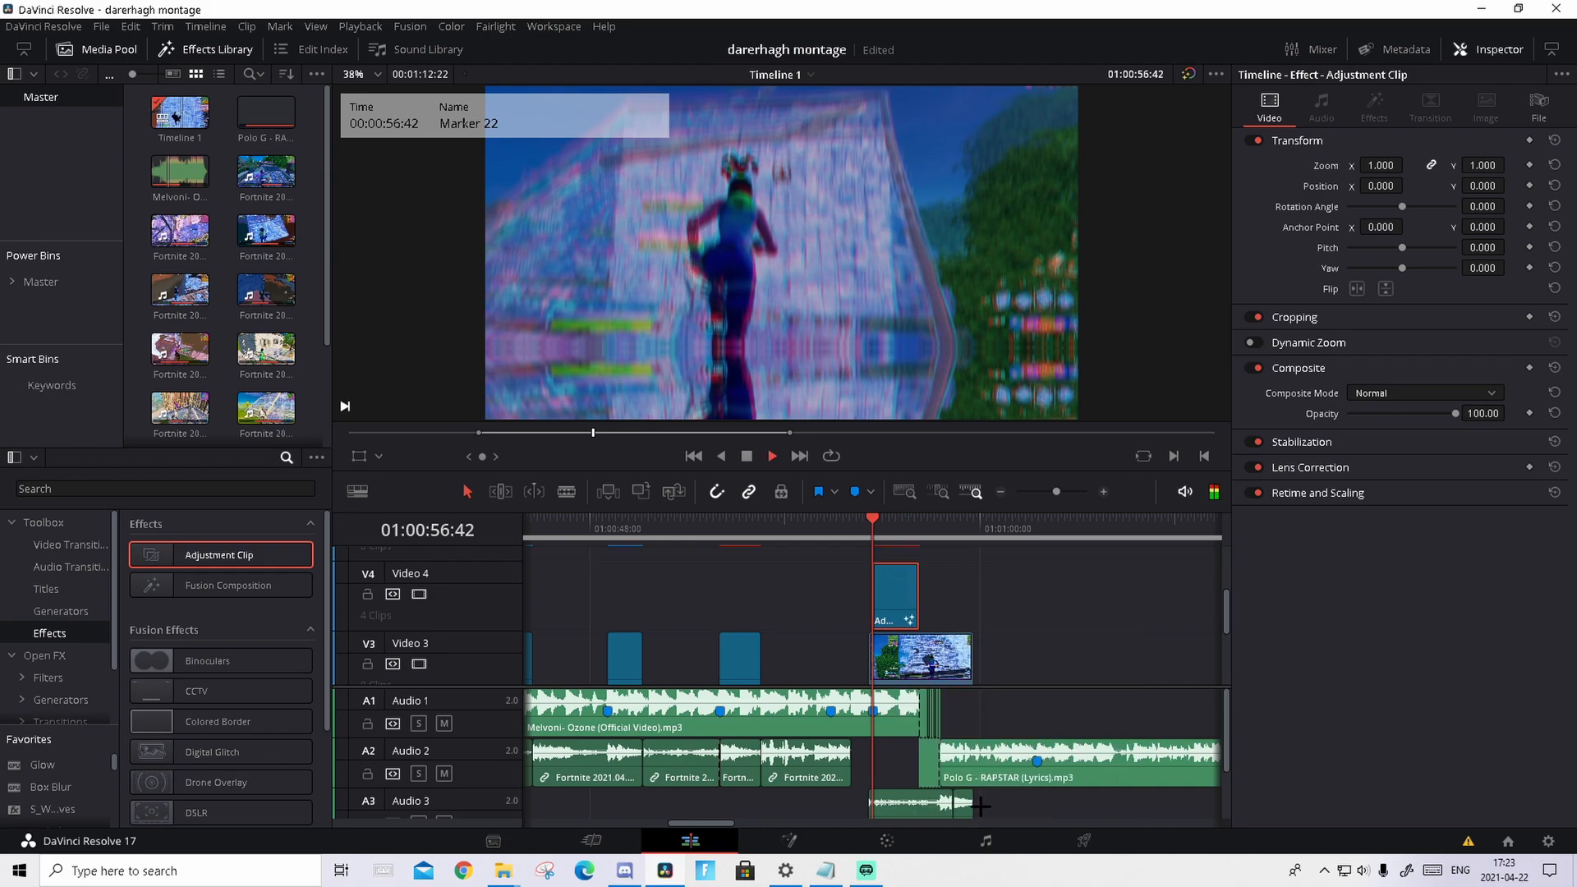